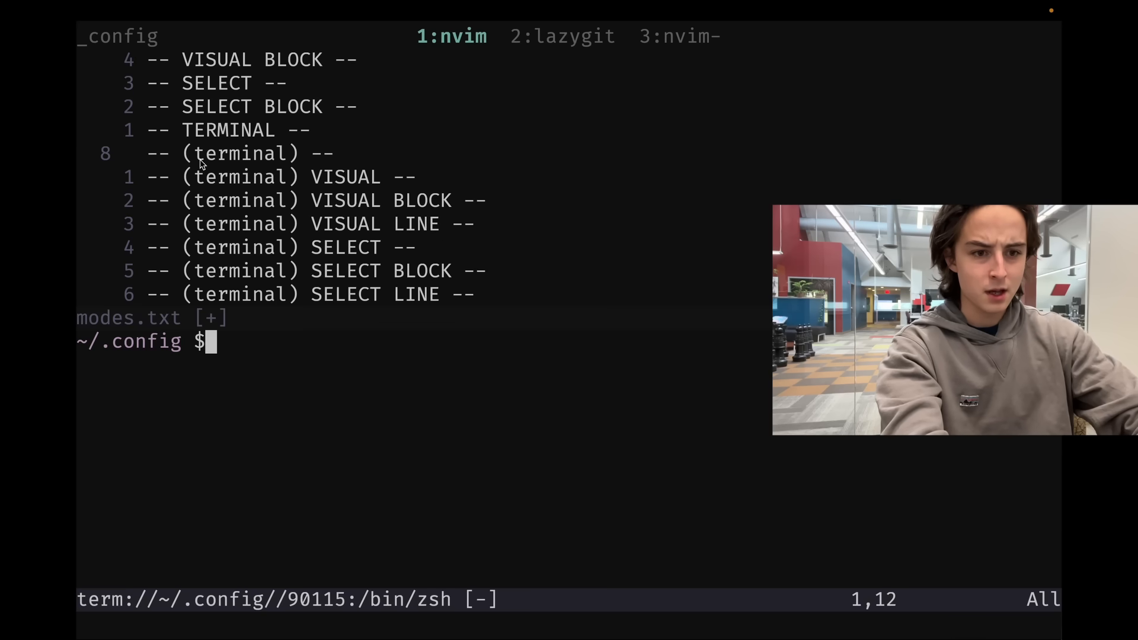
# Cycle the zsh terminal split through (terminal) and TERMINAL modes, then return to editing modes.txt.
pyautogui.press('i')
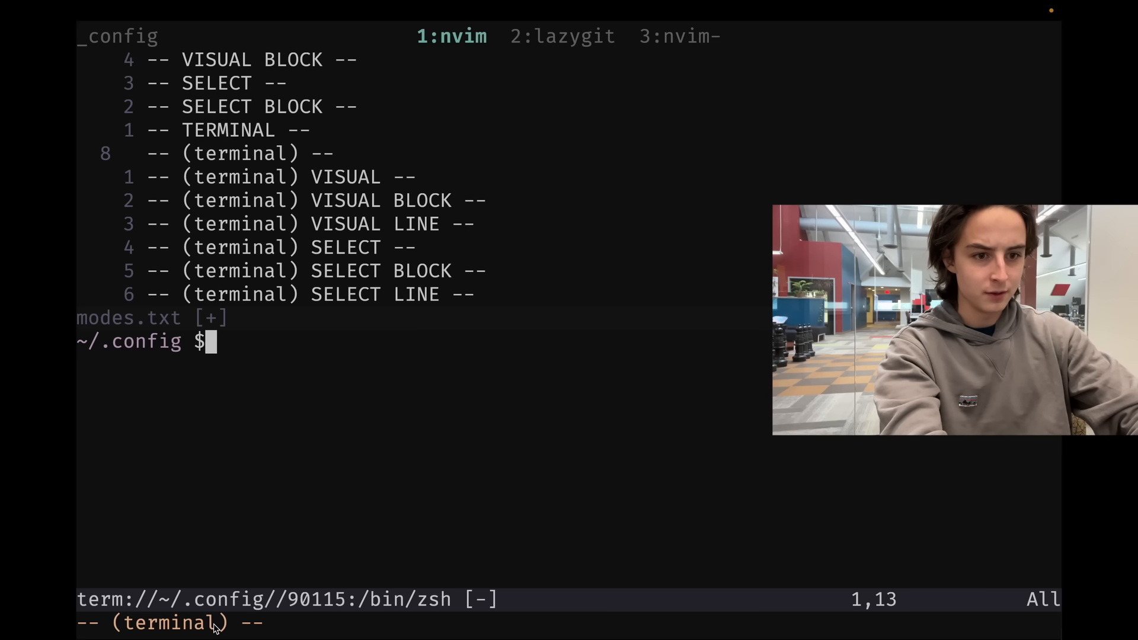
pyautogui.press('v')
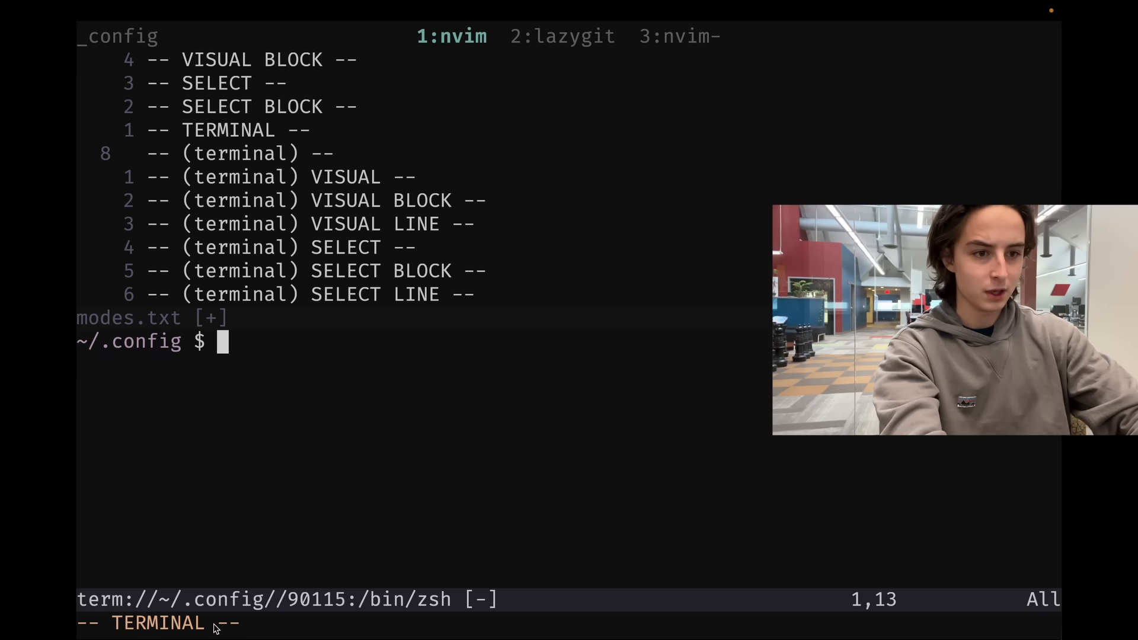
pyautogui.write('k')
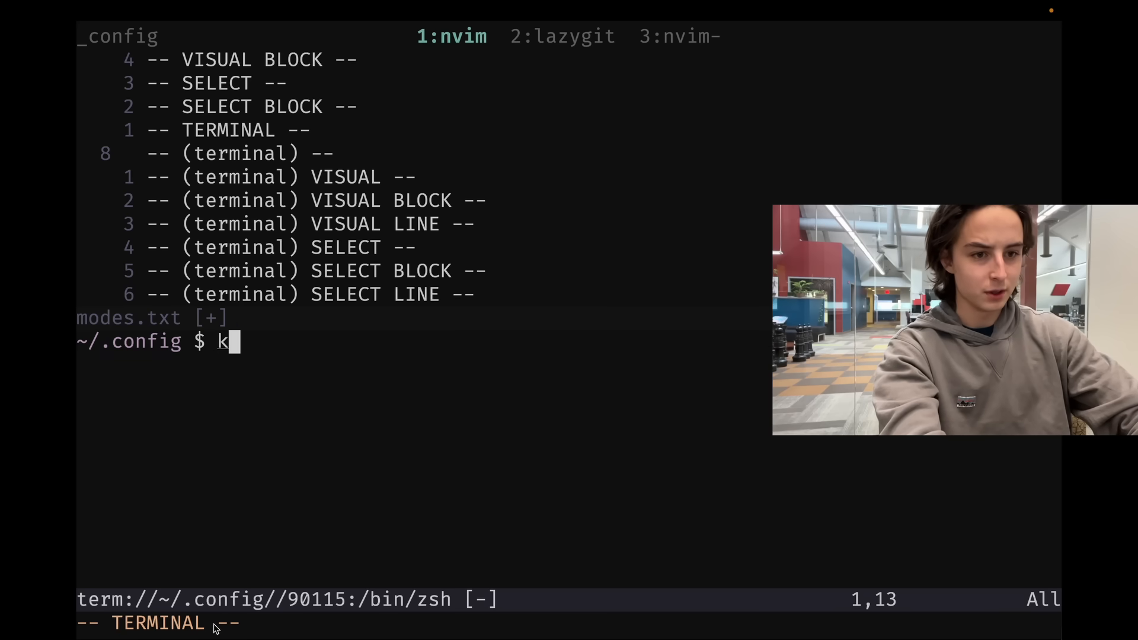
pyautogui.press('Backspace')
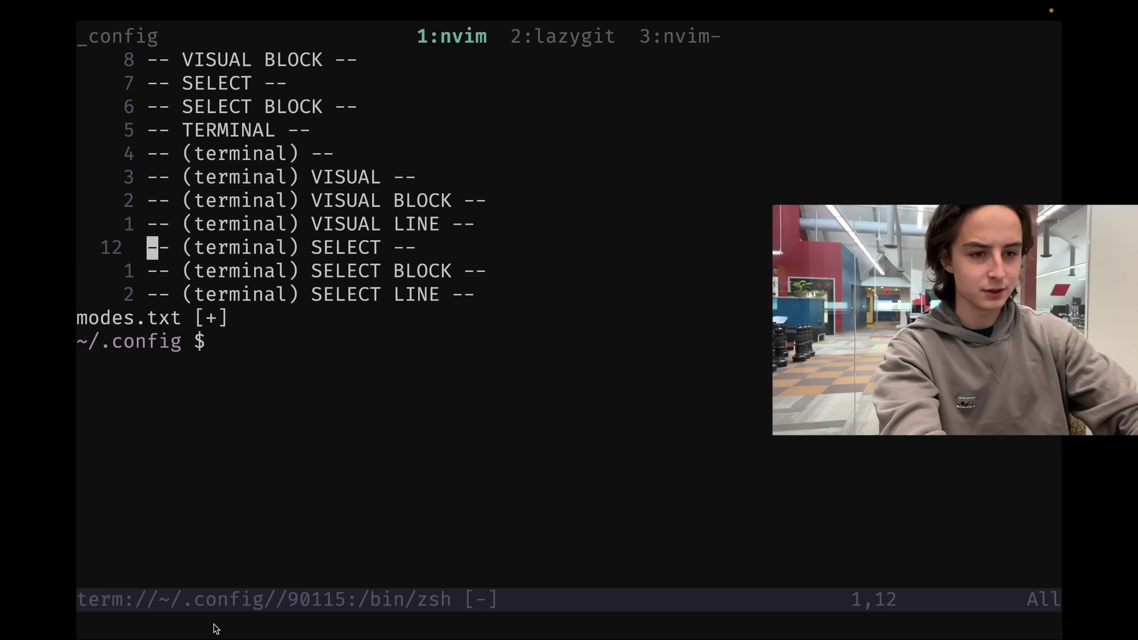
# Demonstrate line-wise select mode from insert, leave it, and enable paste with :se pa.
pyautogui.press('i')
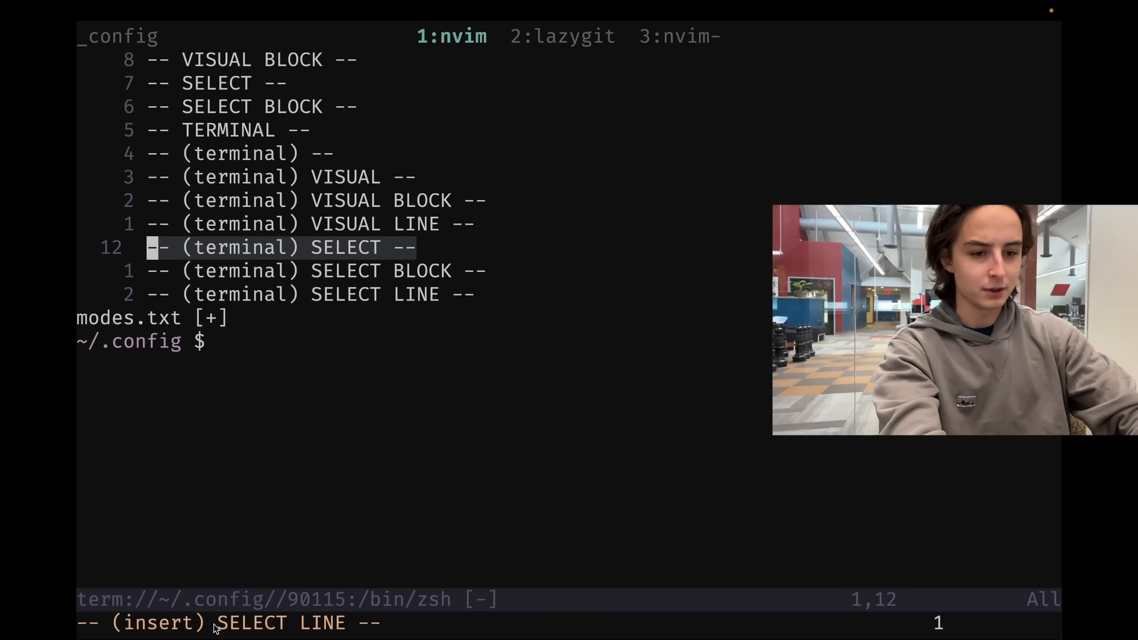
pyautogui.press('Escape')
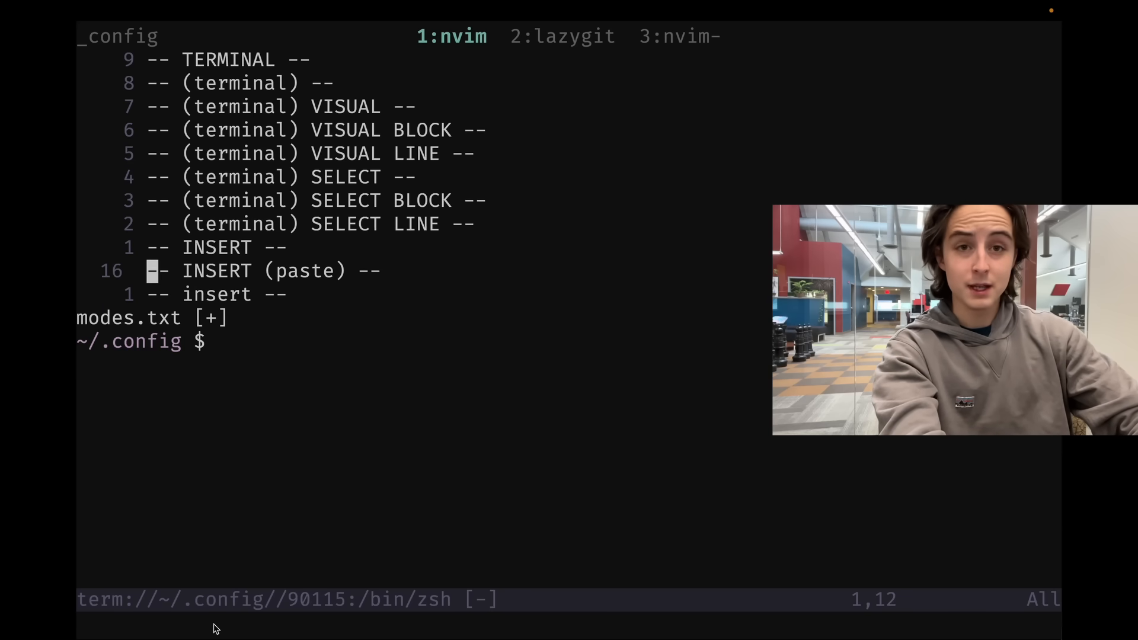
pyautogui.write(':se pa')
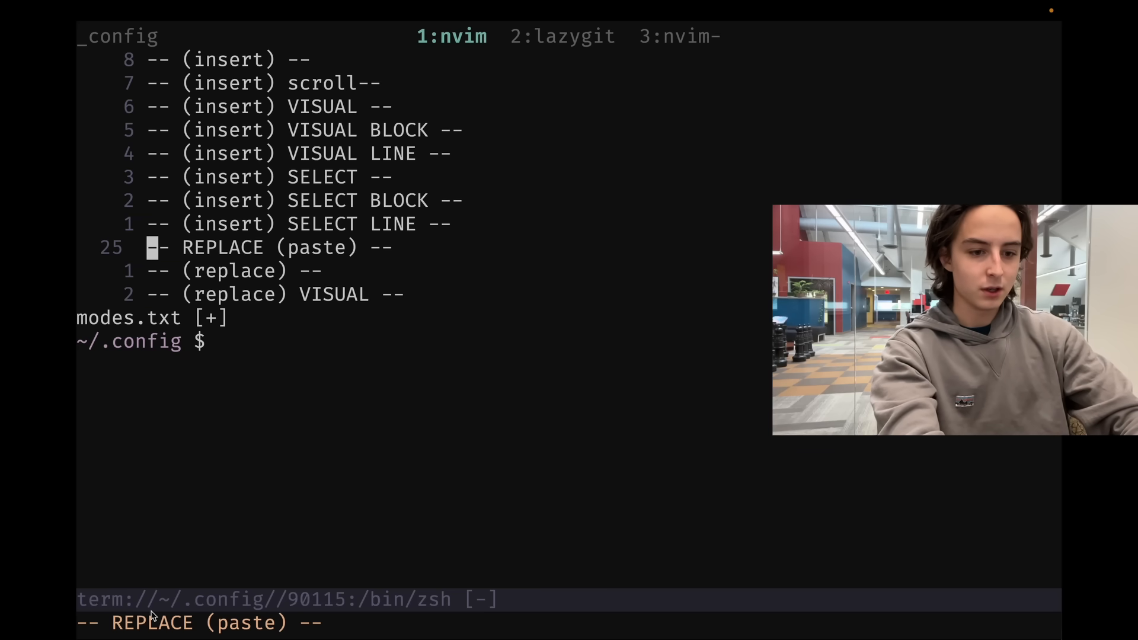
pyautogui.write('testing')
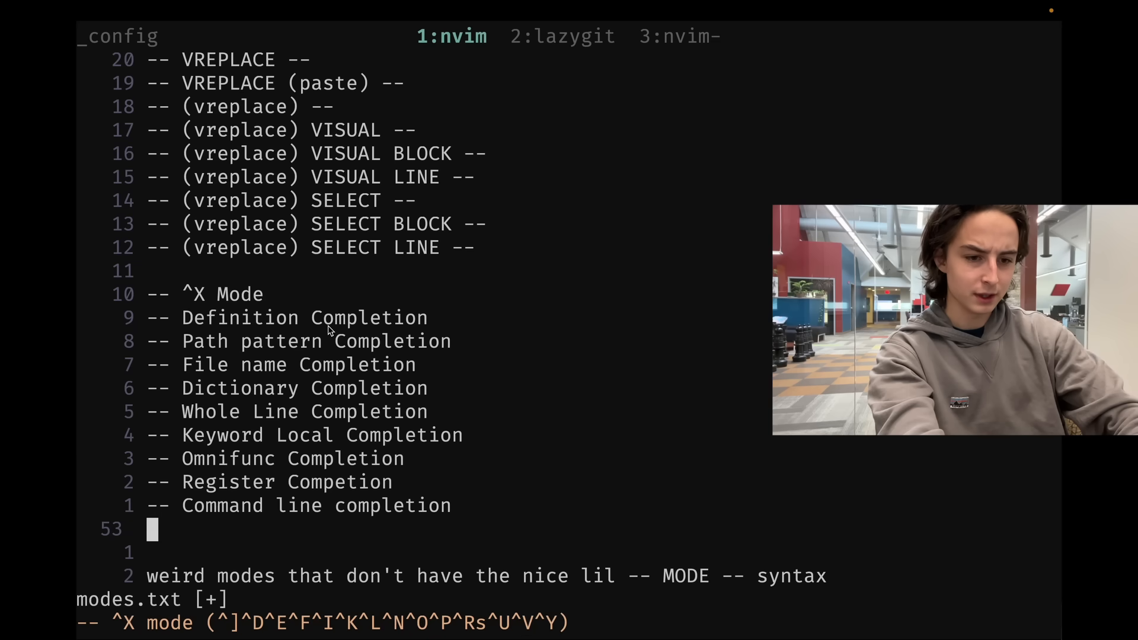
# Enter V while adding the VREPLACE entries to modes.txt.
pyautogui.write('V')
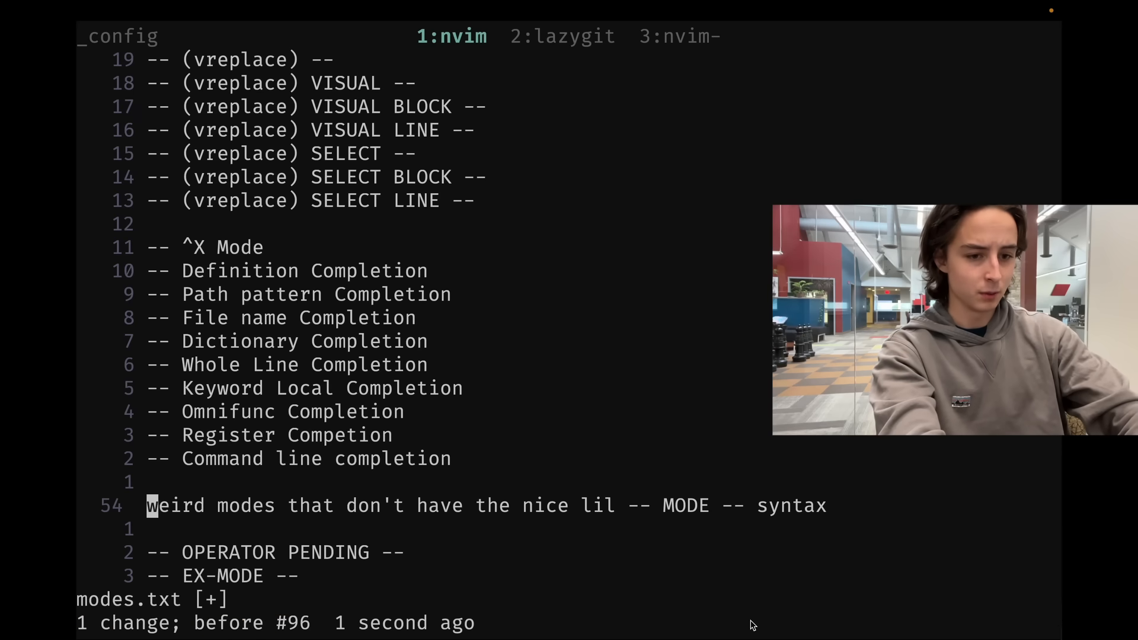
# Briefly select the note line visually, then enter Ex mode with Q and echo "test".
pyautogui.press('V')
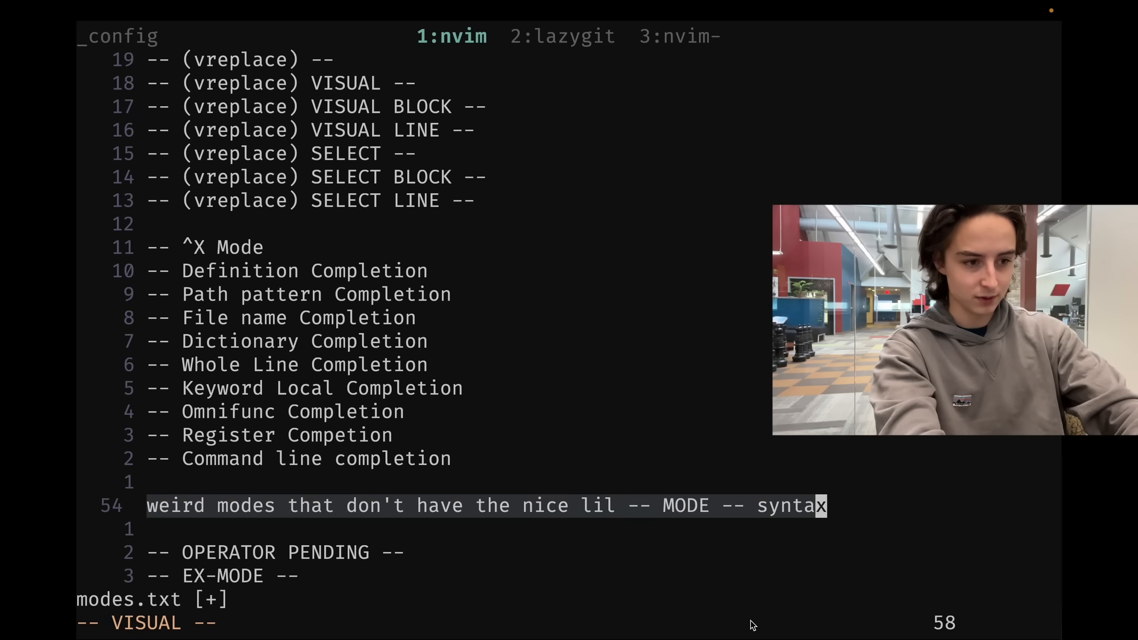
pyautogui.press('Escape')
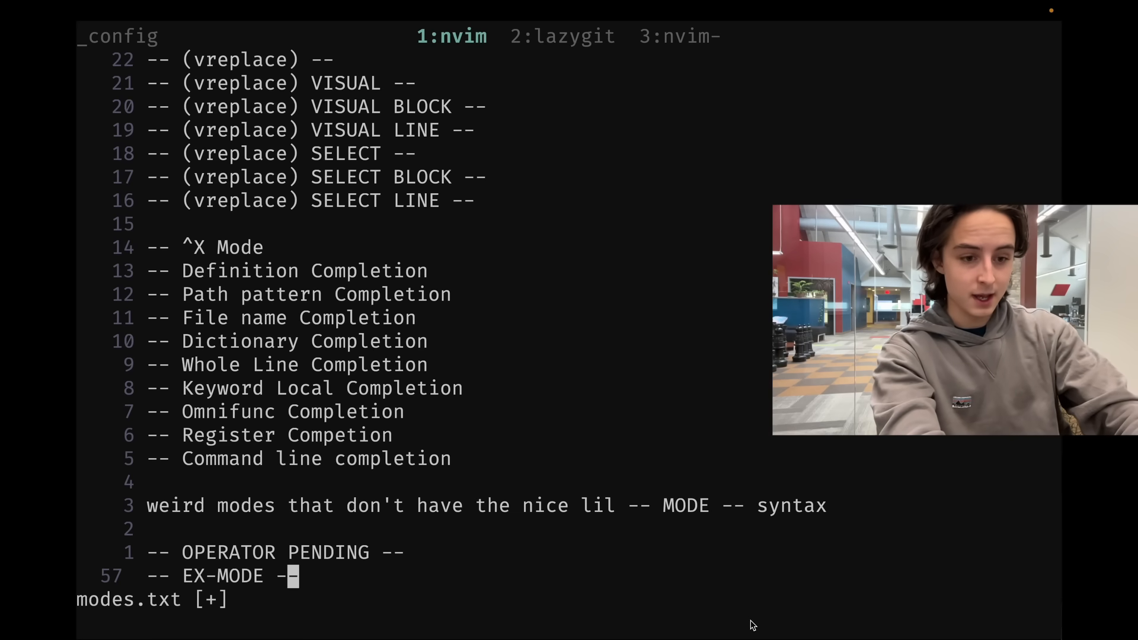
pyautogui.press('Q')
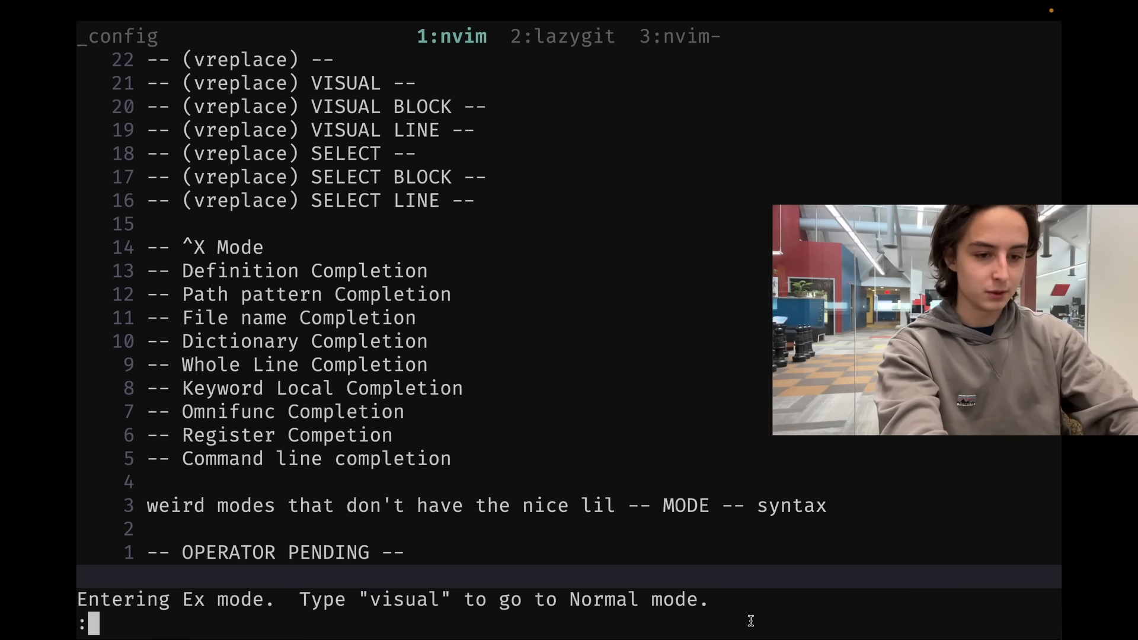
pyautogui.write('echo')
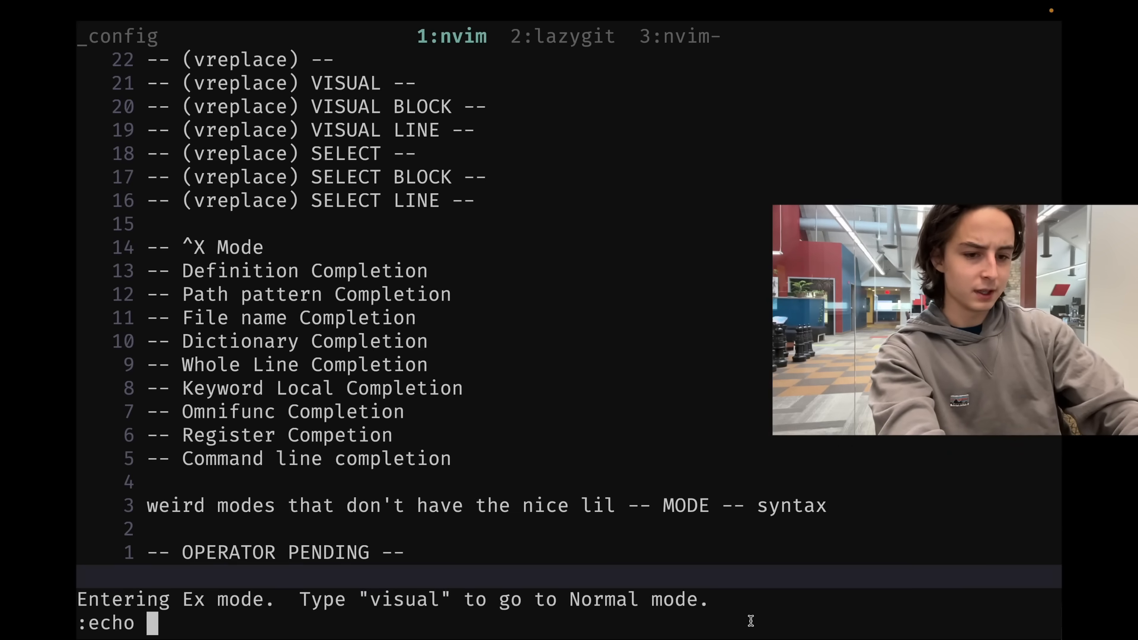
pyautogui.write('"test')
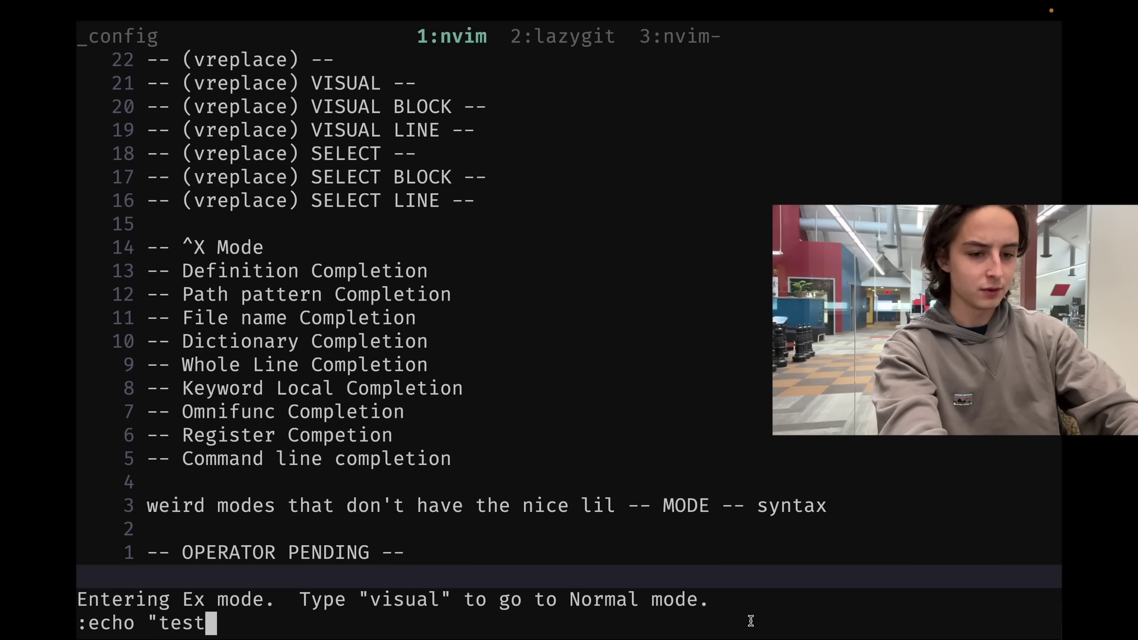
pyautogui.press('Enter')
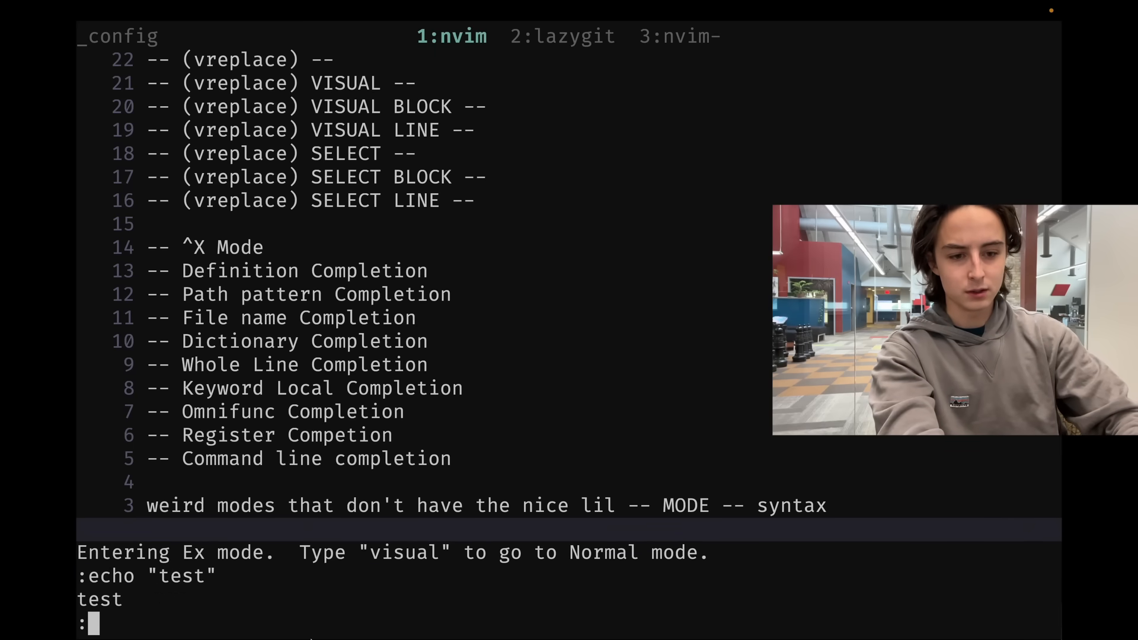